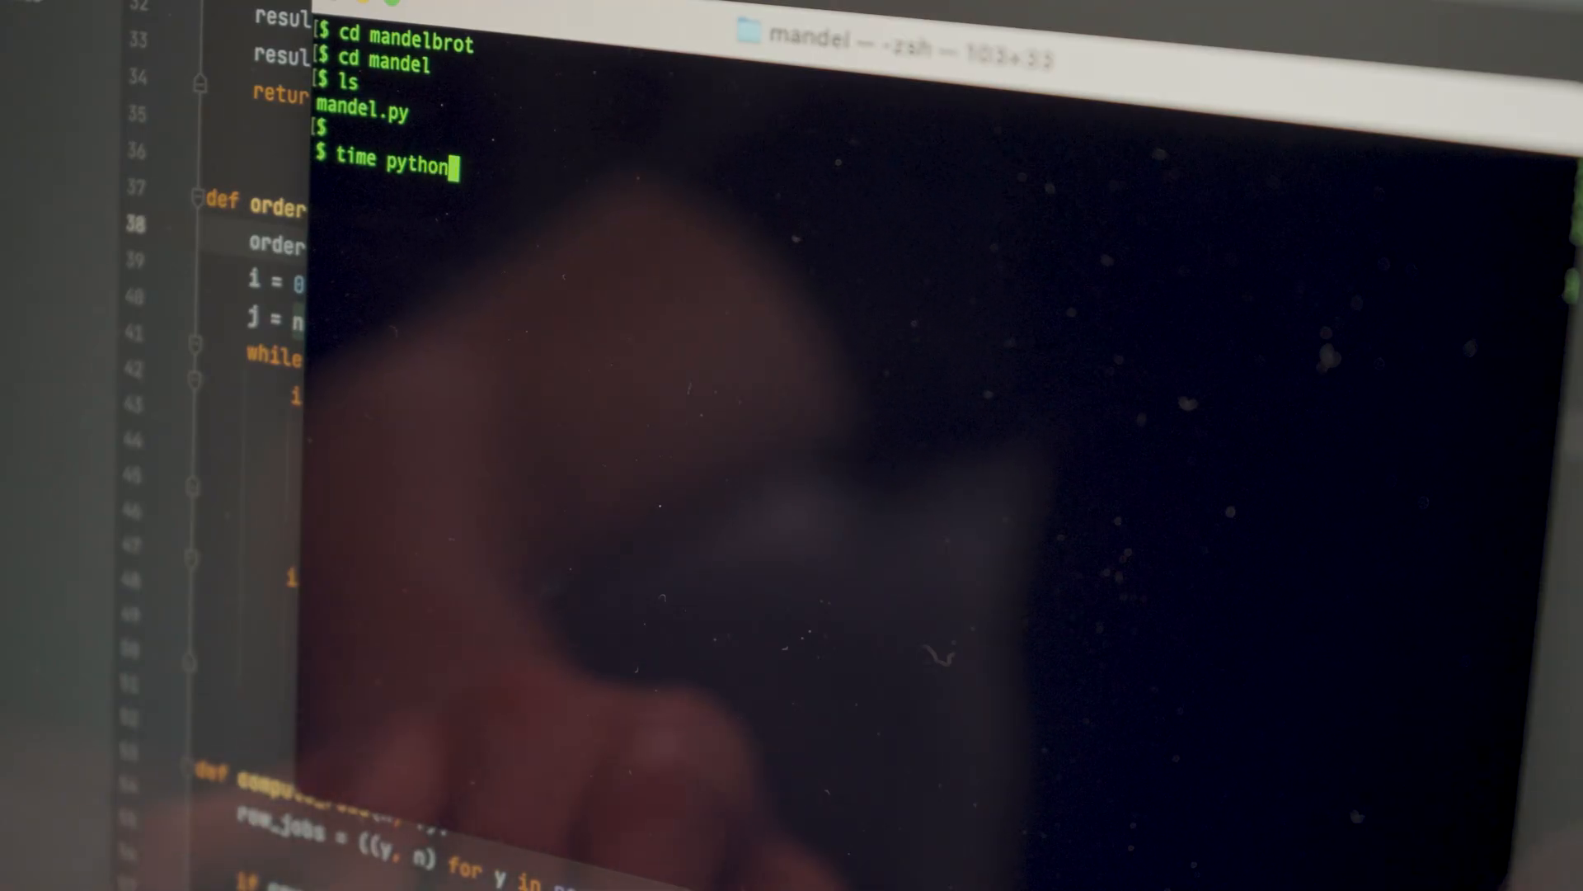
- Run 'time python3 mandel.py 16' to time the Mandelbrot script
text(3 mandel)
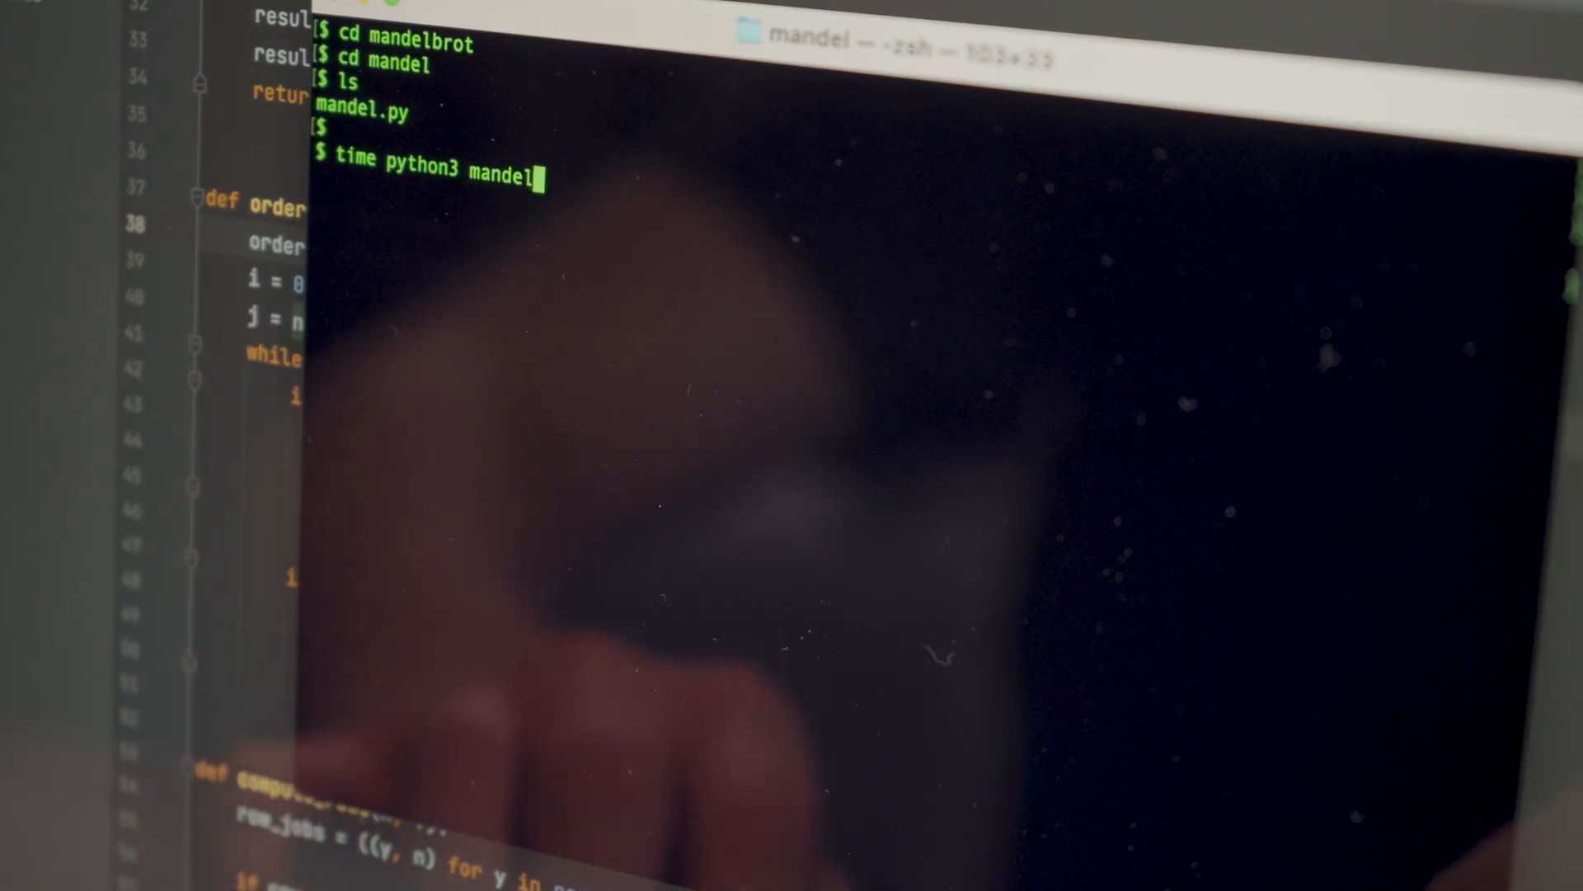
text(.py 16)
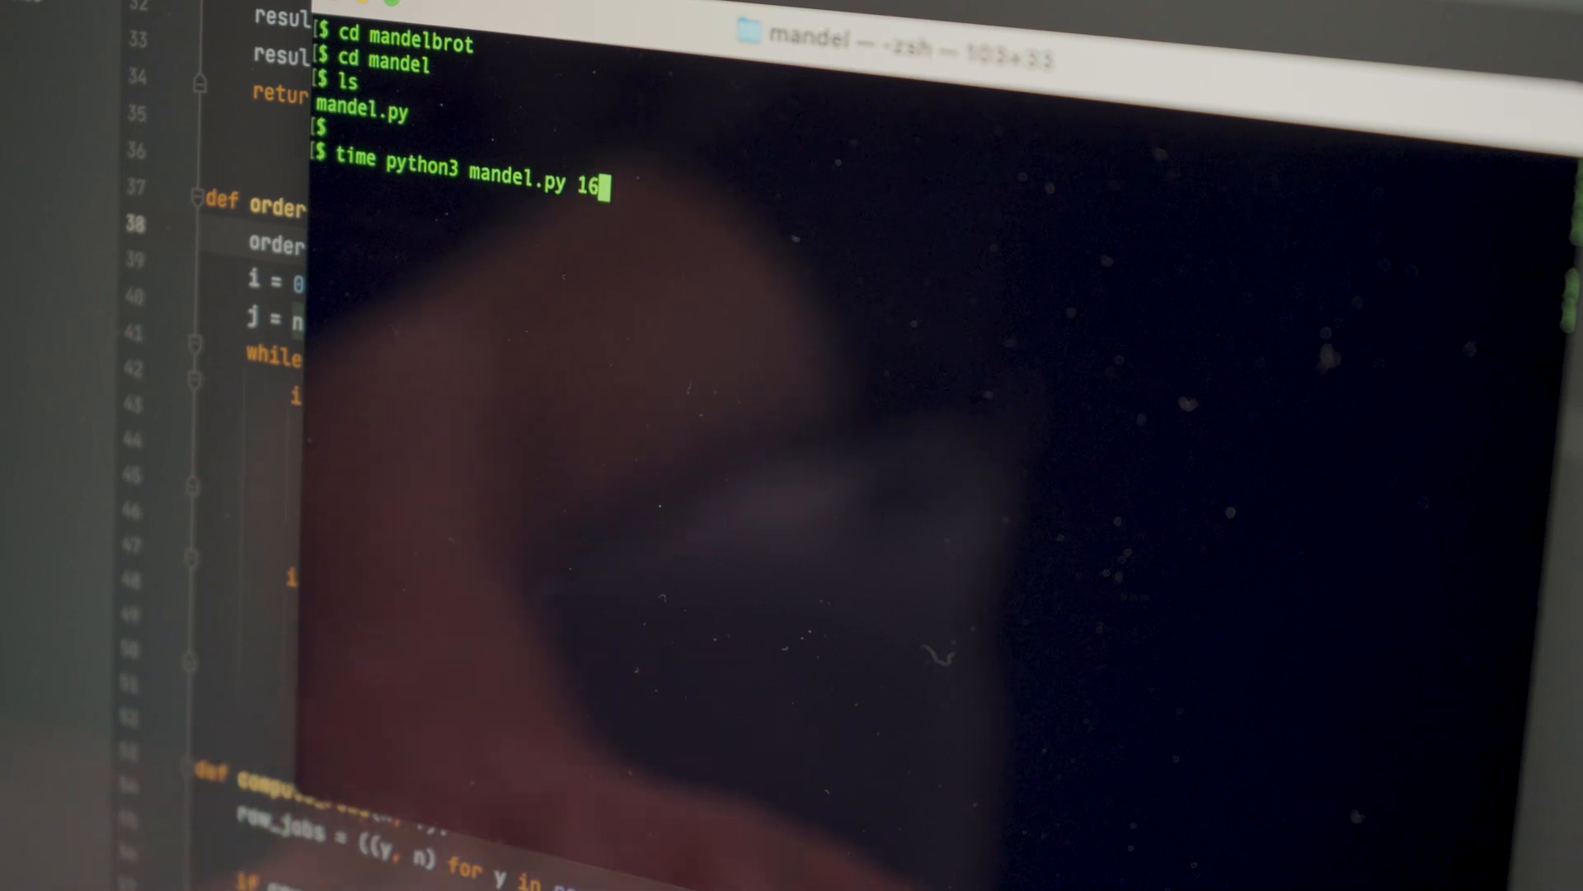
key(Return)
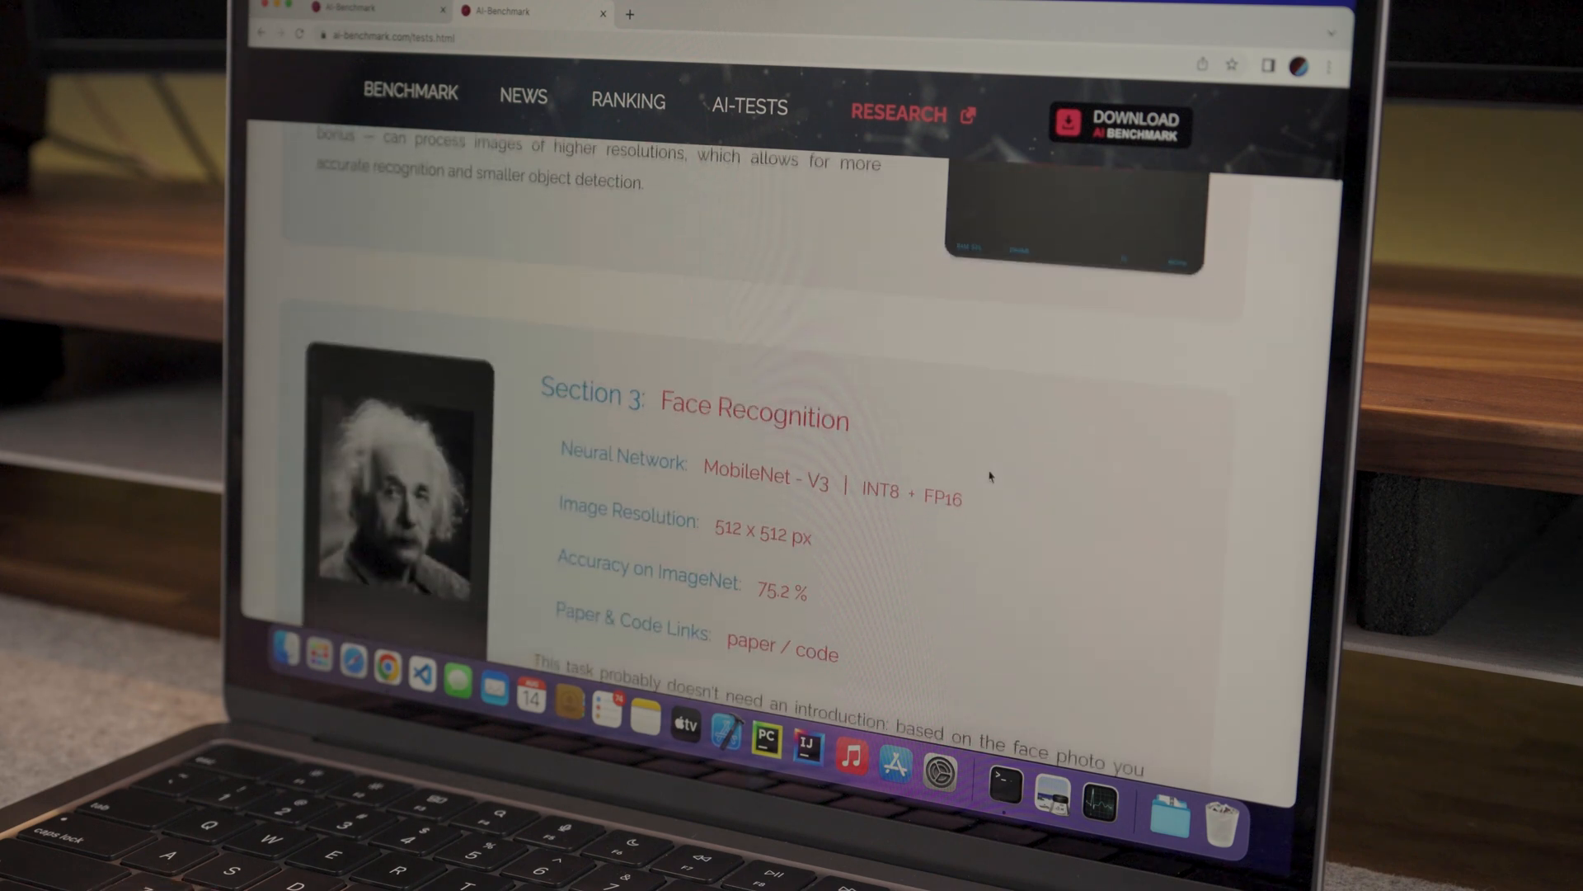
- Scroll through the AI Benchmark test sections down to the TensorFlow autoencoder tutorial
scroll(down, 3)
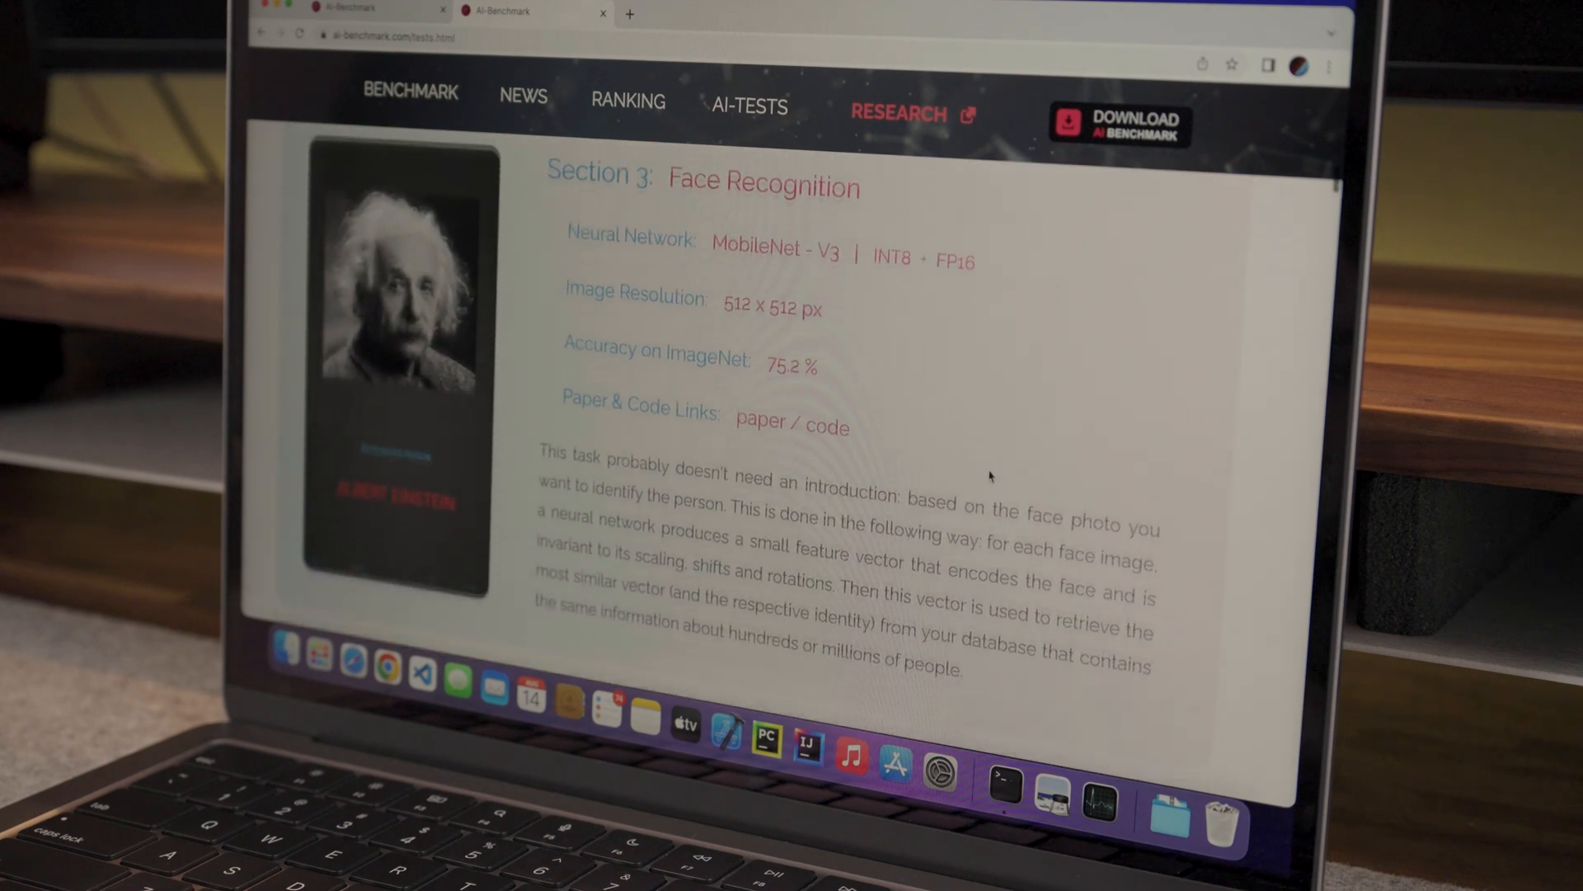
scroll(down, 3)
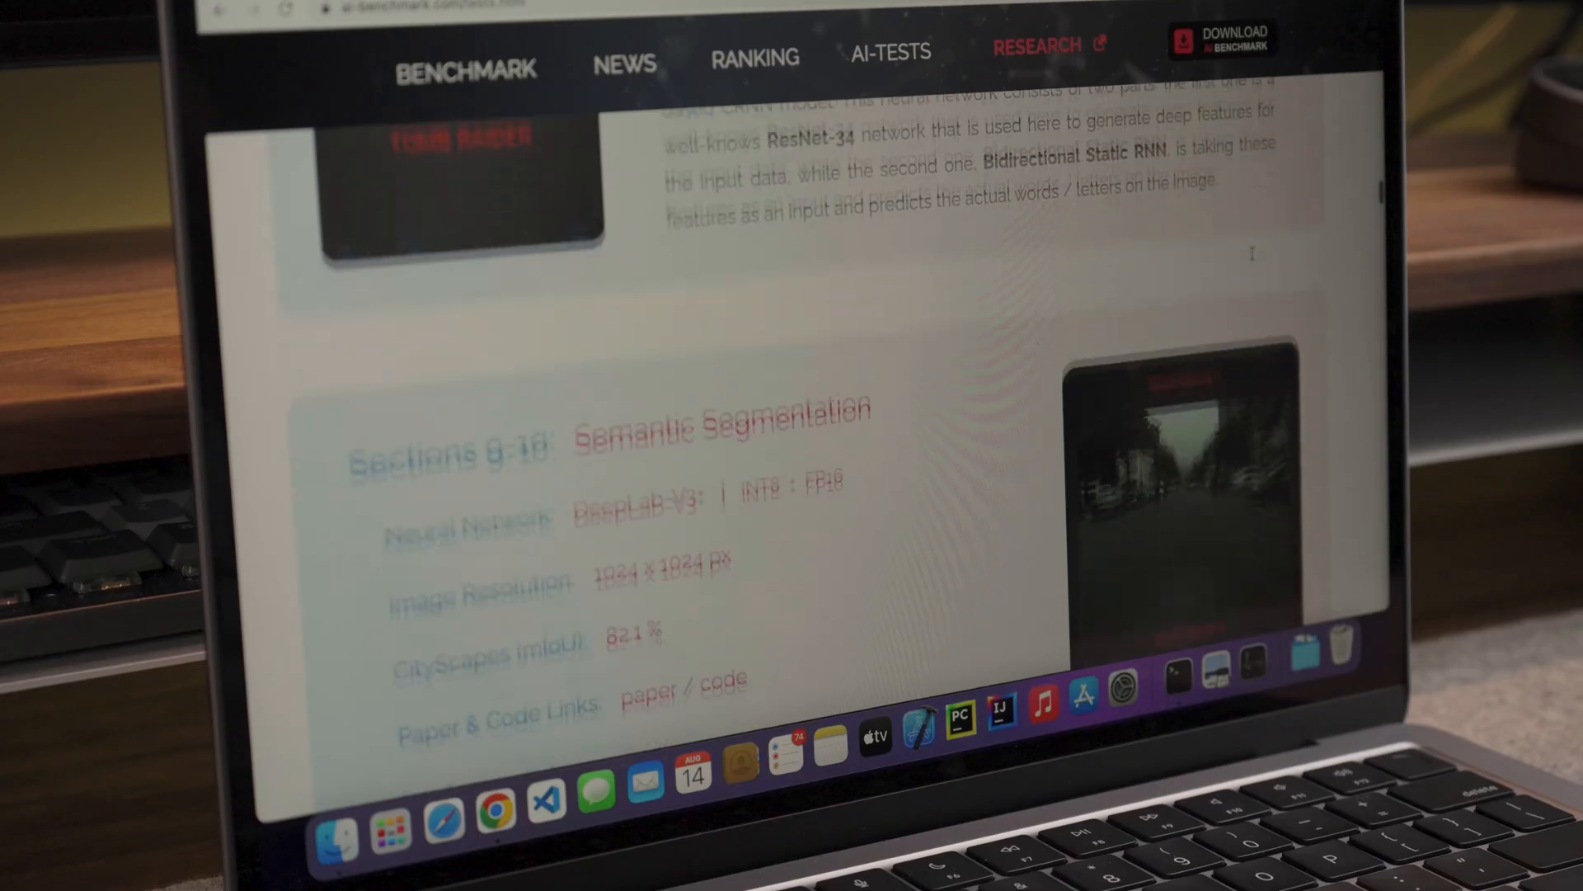
scroll(down, 3)
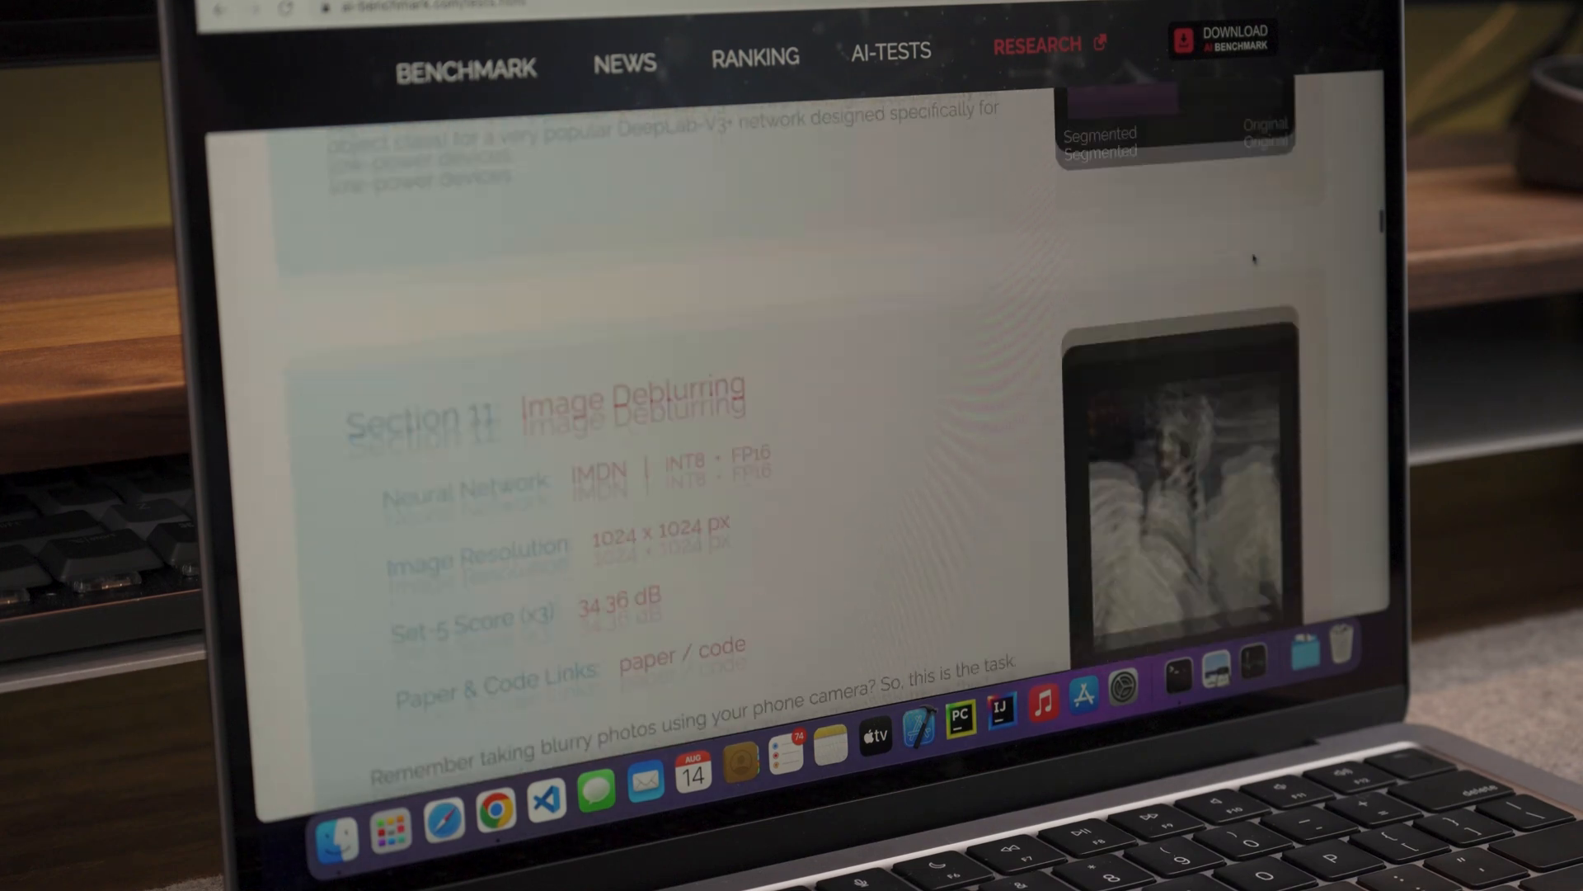
scroll(down, 3)
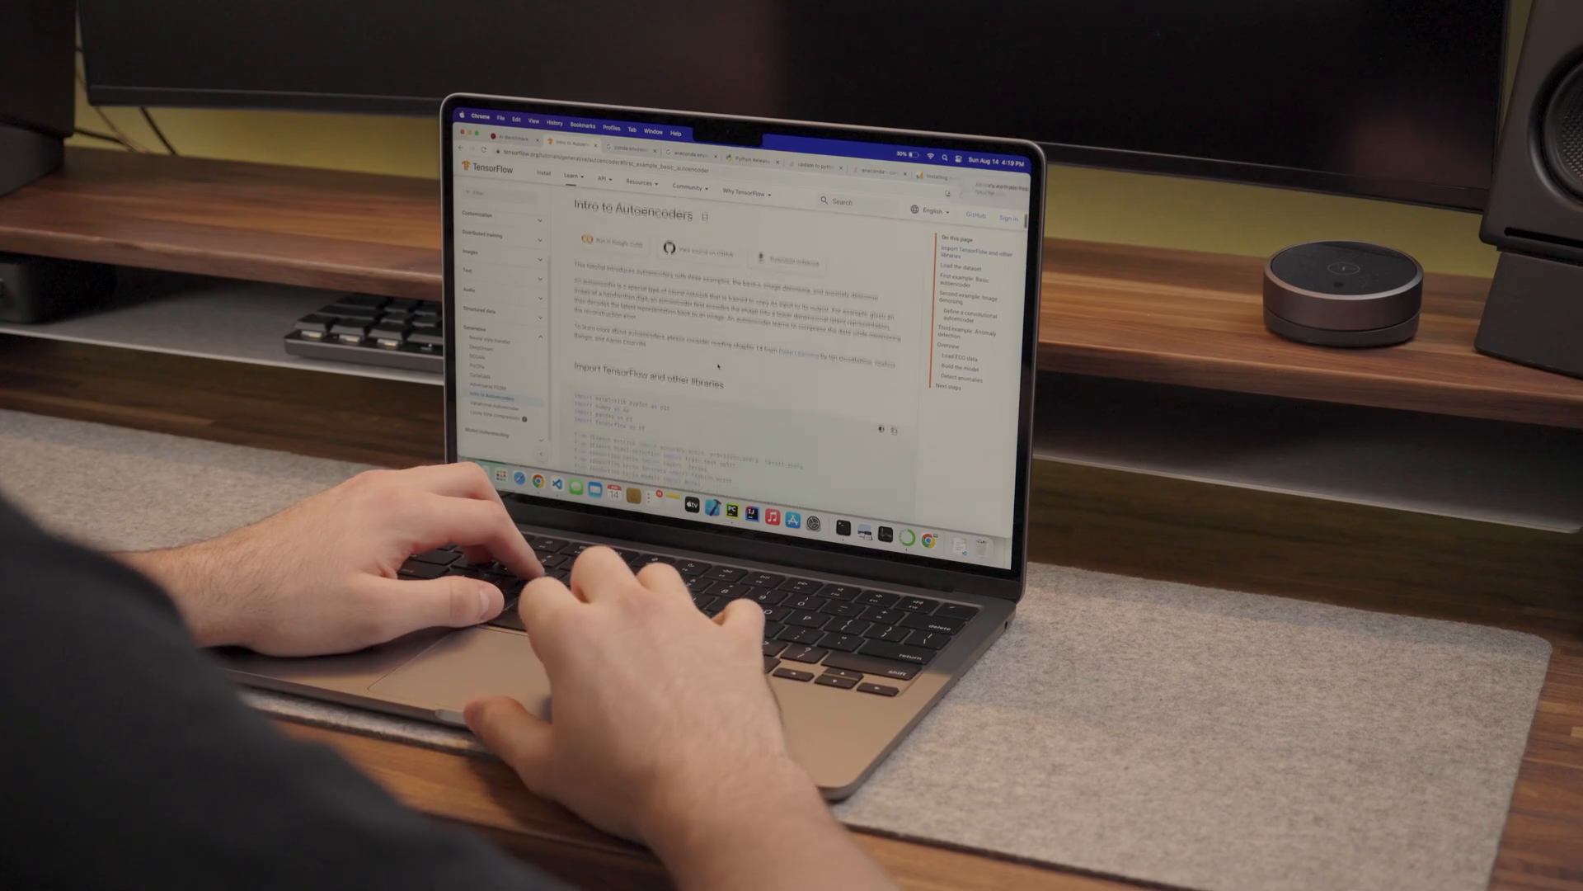
scroll(down, 3)
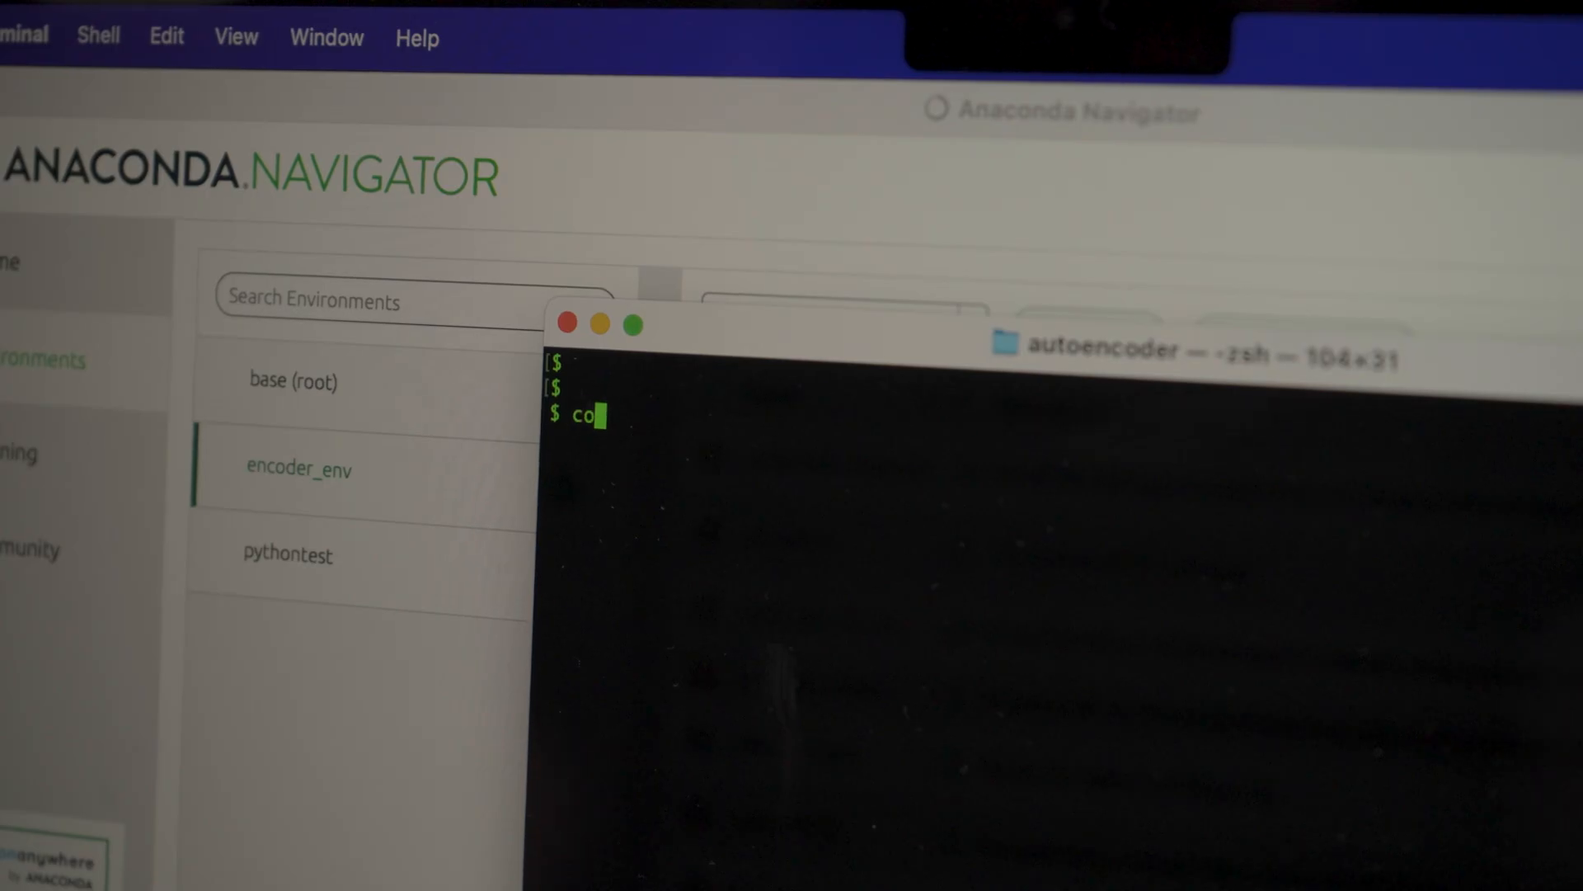
- Activate encoder_env and start the timed autoencoder.py training run
text(nda activate)
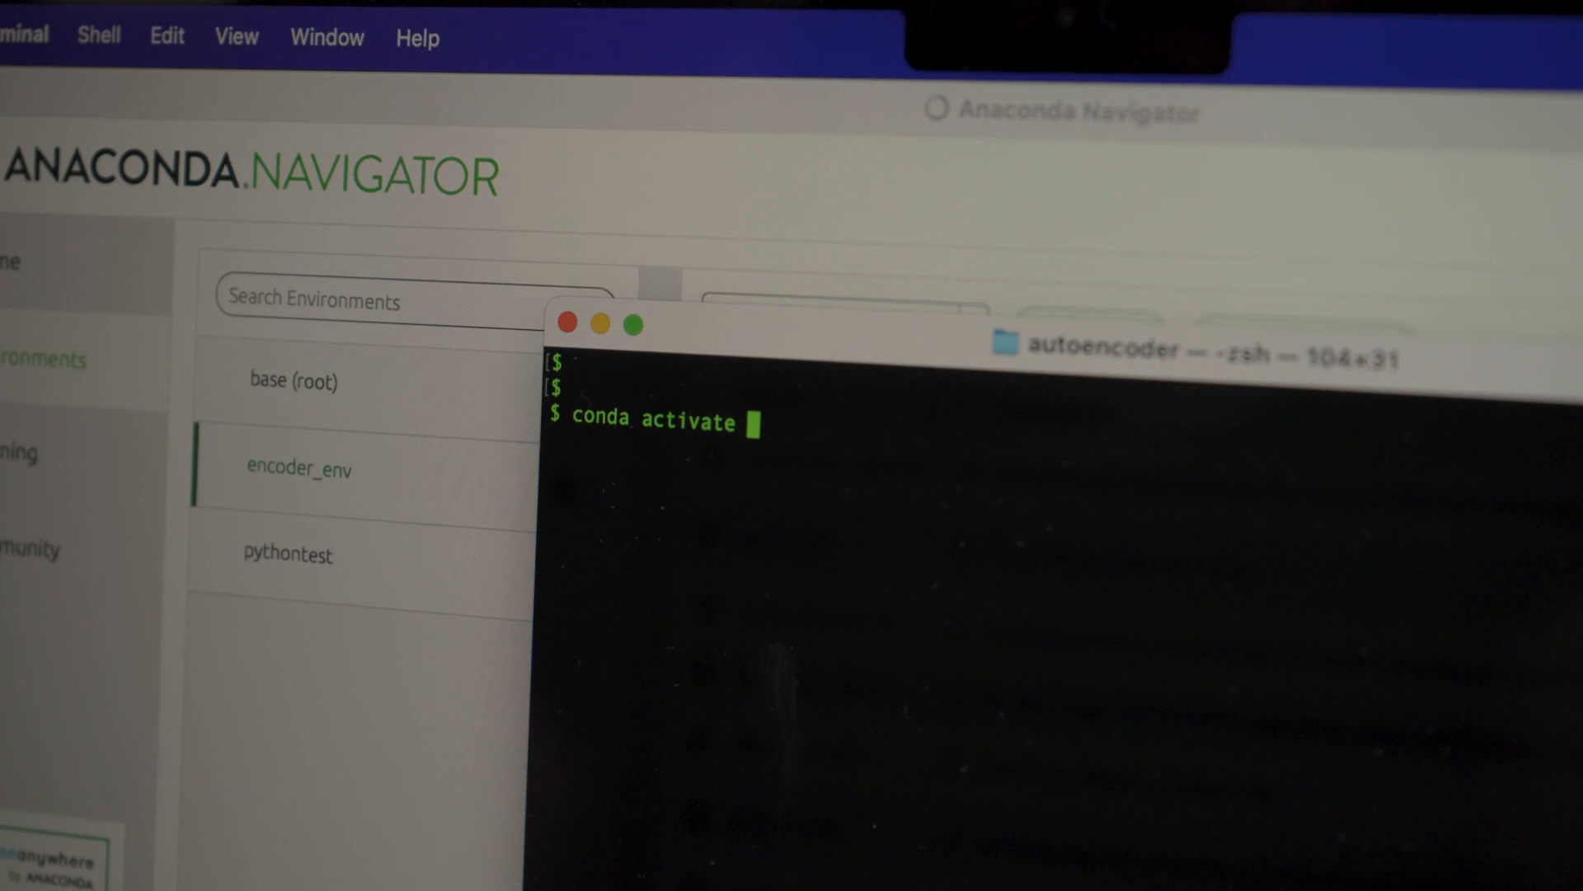
text(encoder_env)
text(time python3 autoencoder.py)
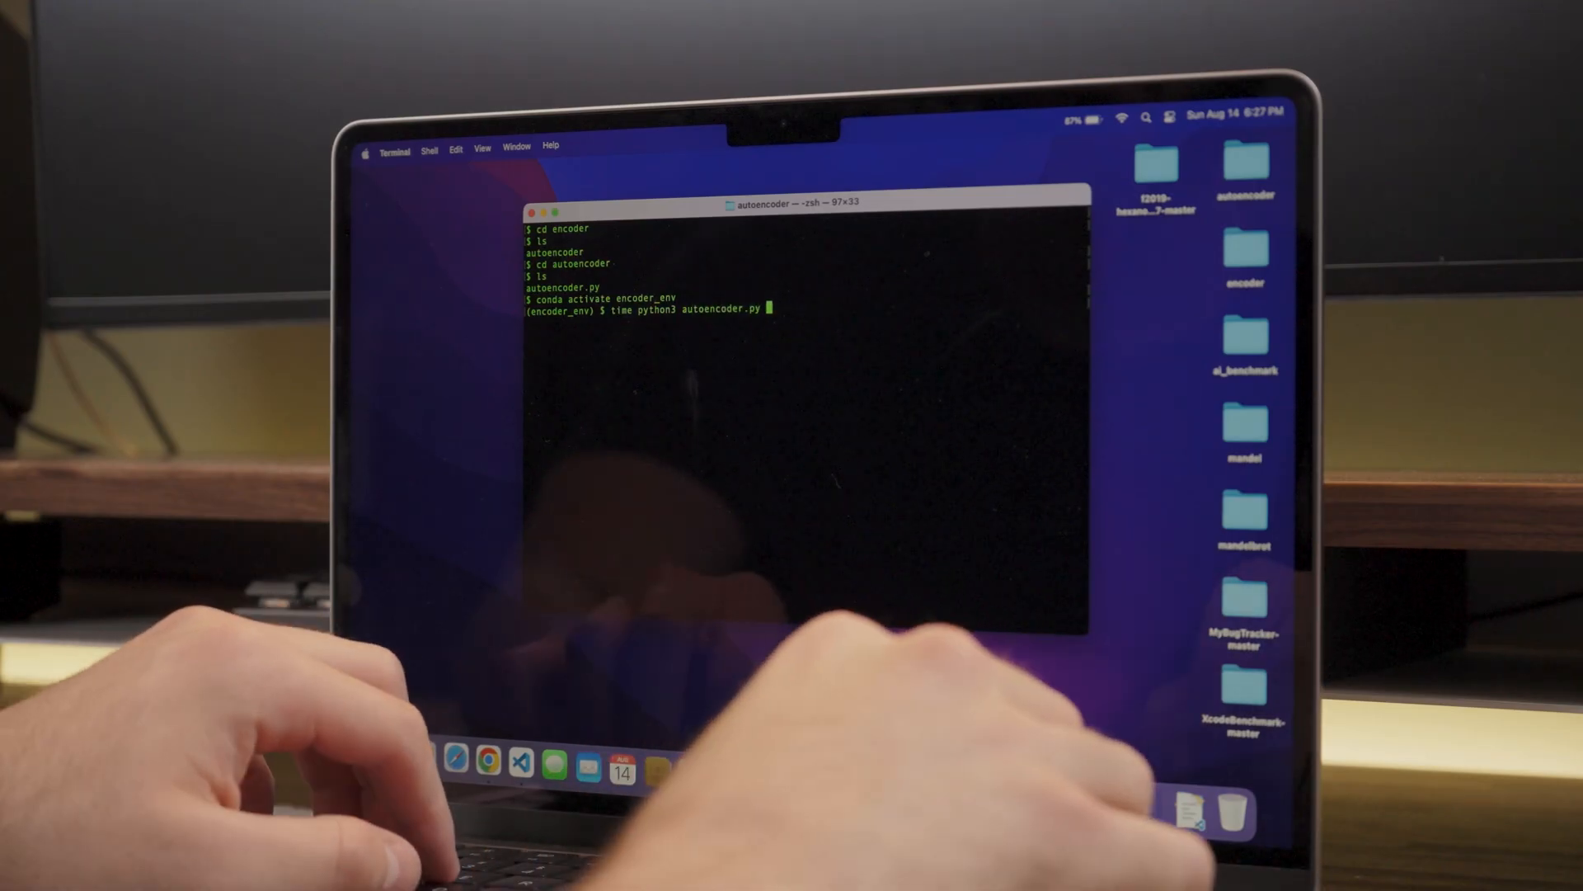
key(Return)
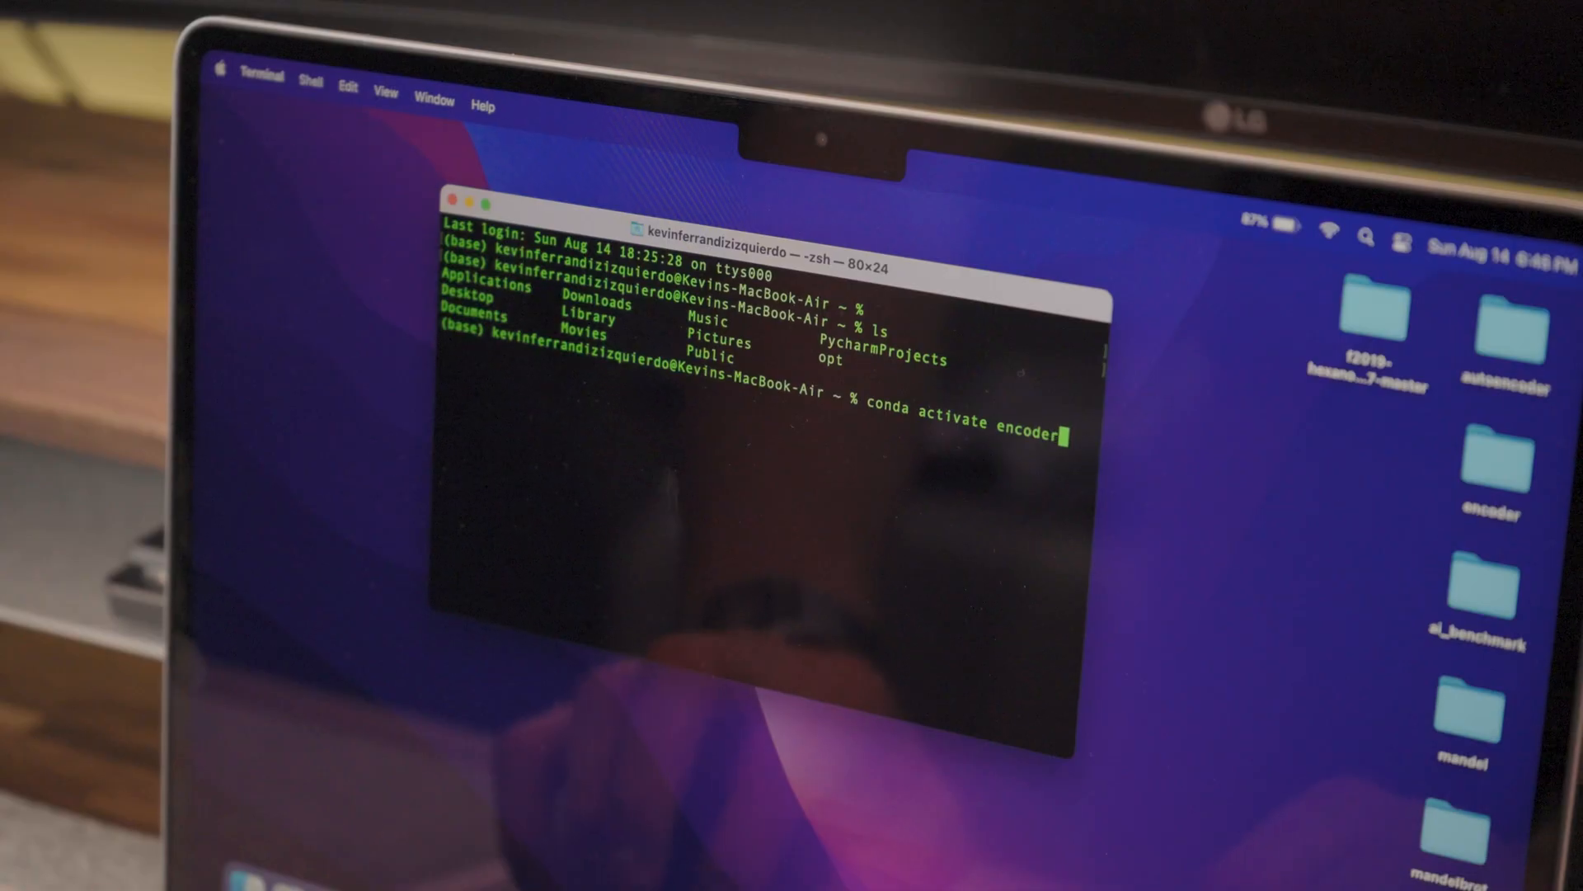
- Activate the encoder environment, then show the Displays pane in System Preferences
key(Return)
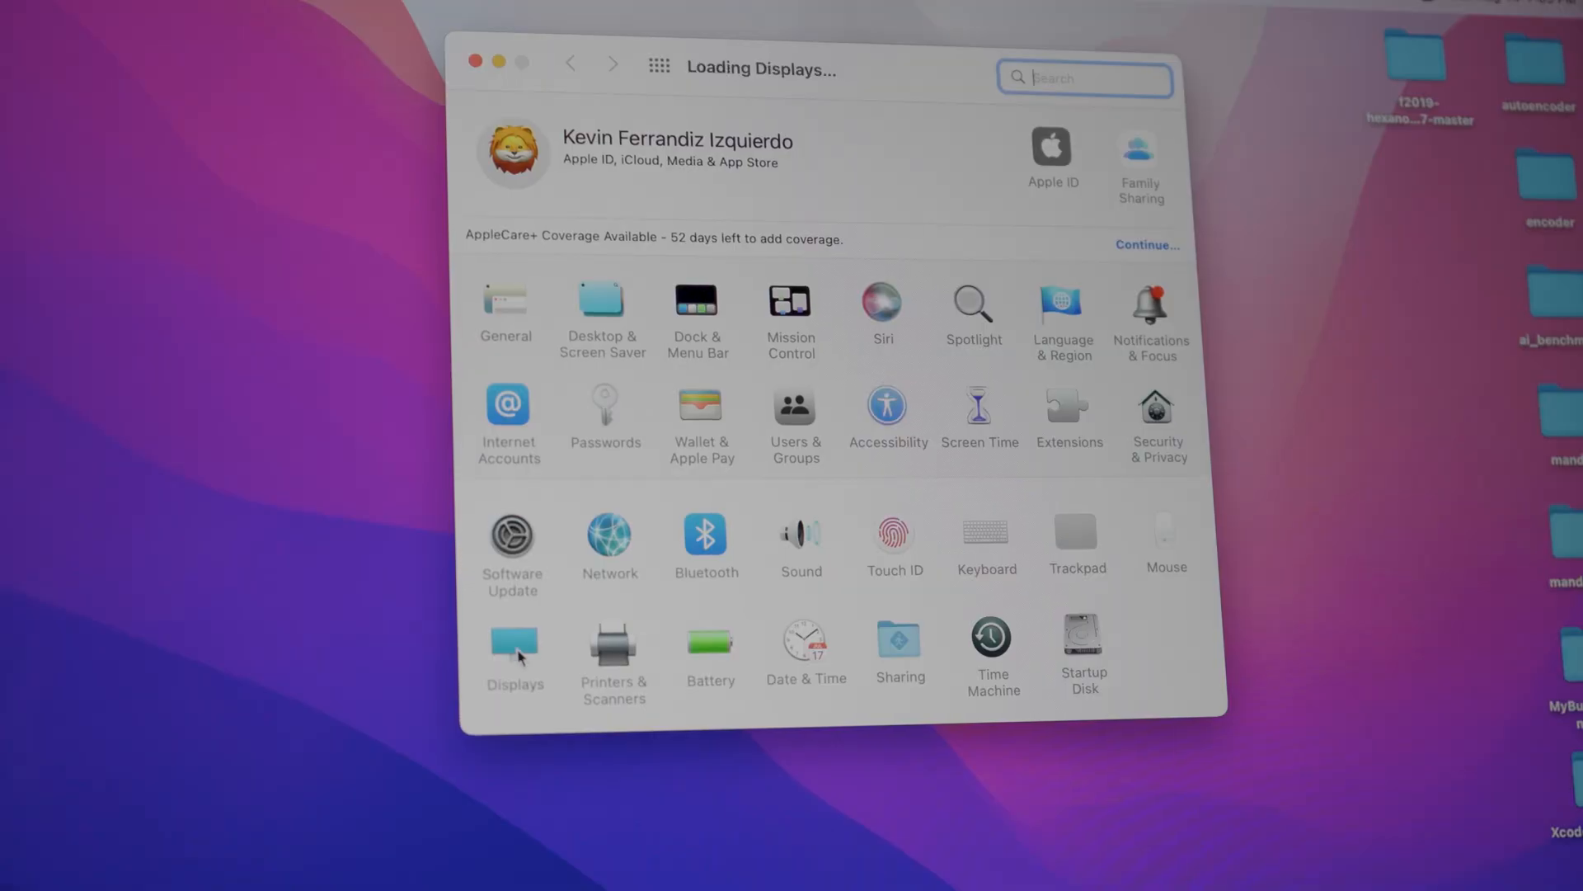
click(514, 651)
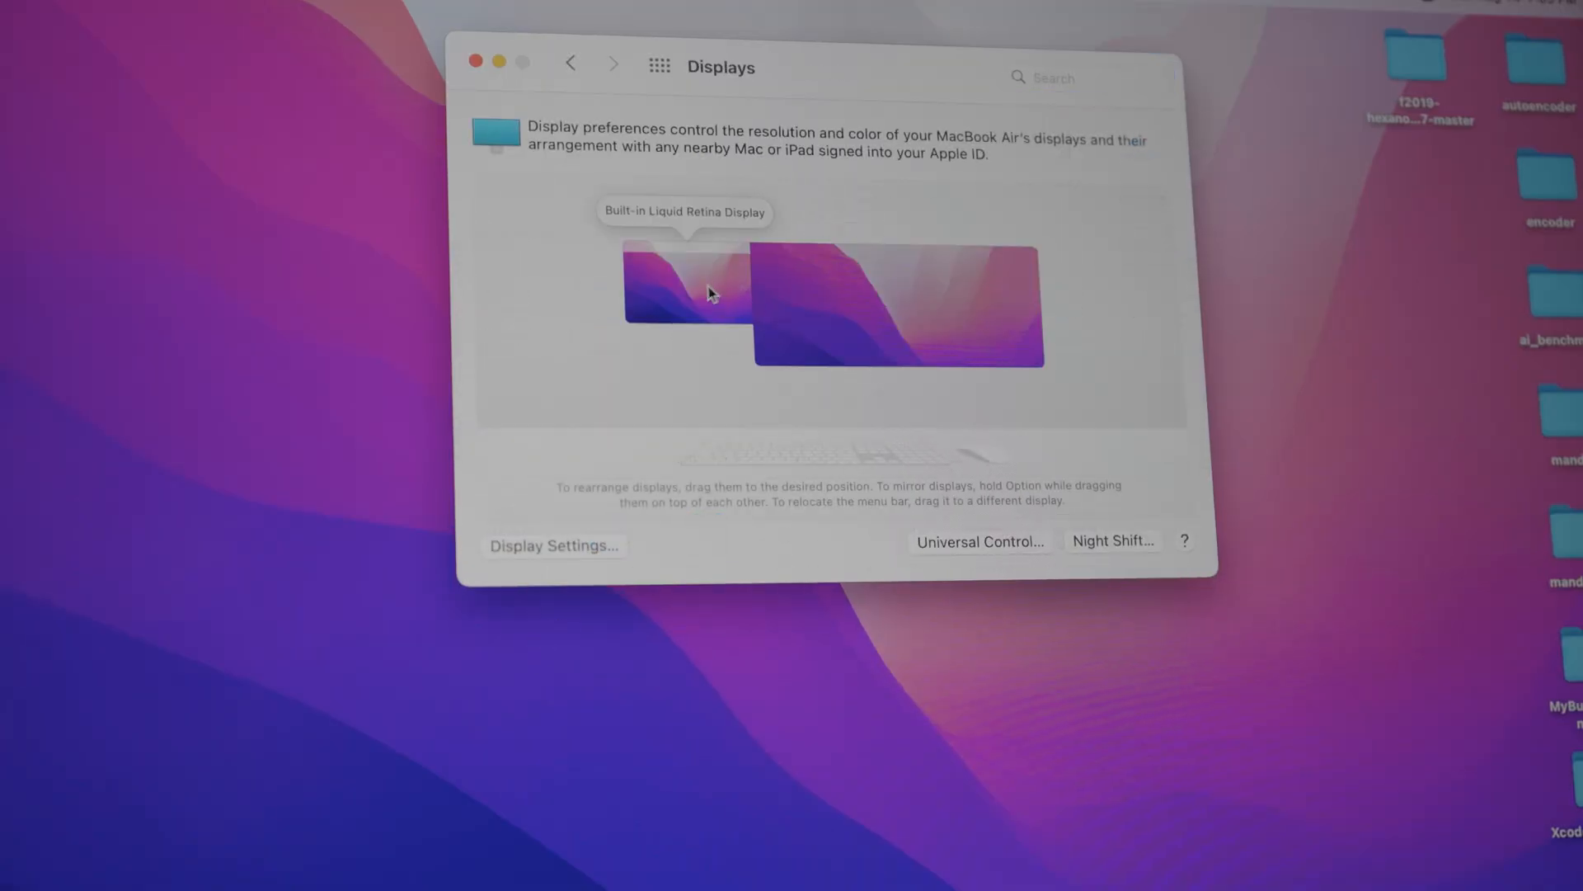